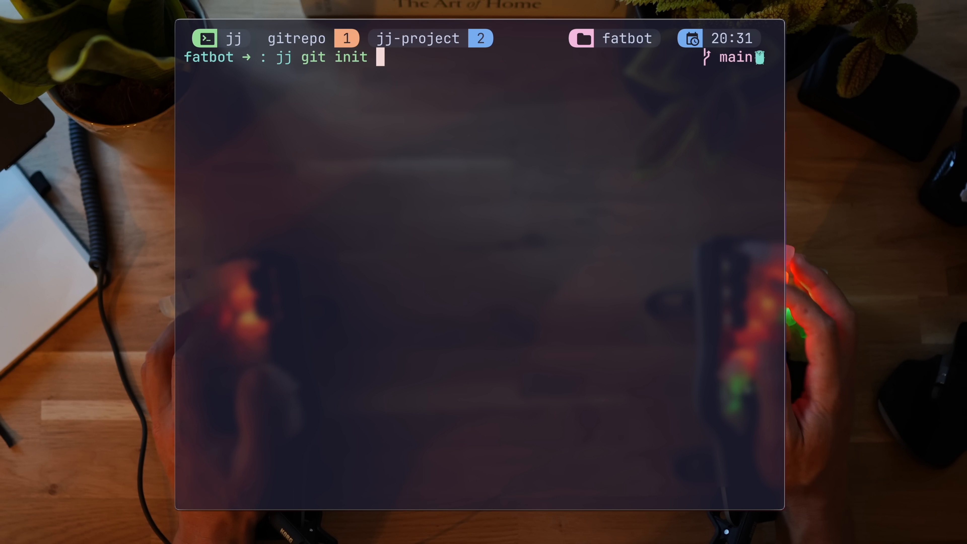
Step: Initialize a colocated jj repo with jj git init --colocate and track the main bookmark
type("--colocate")
type("jj ")
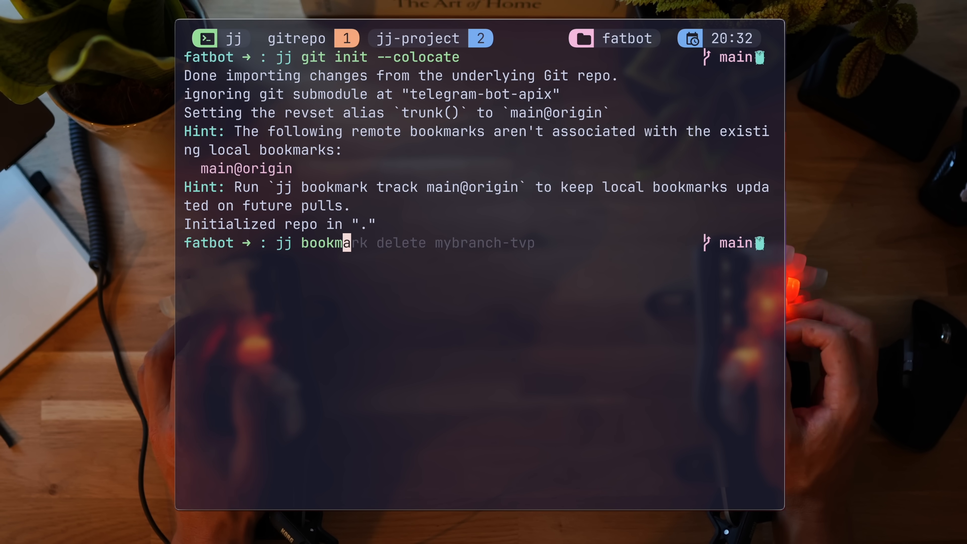
type("bookmark track m")
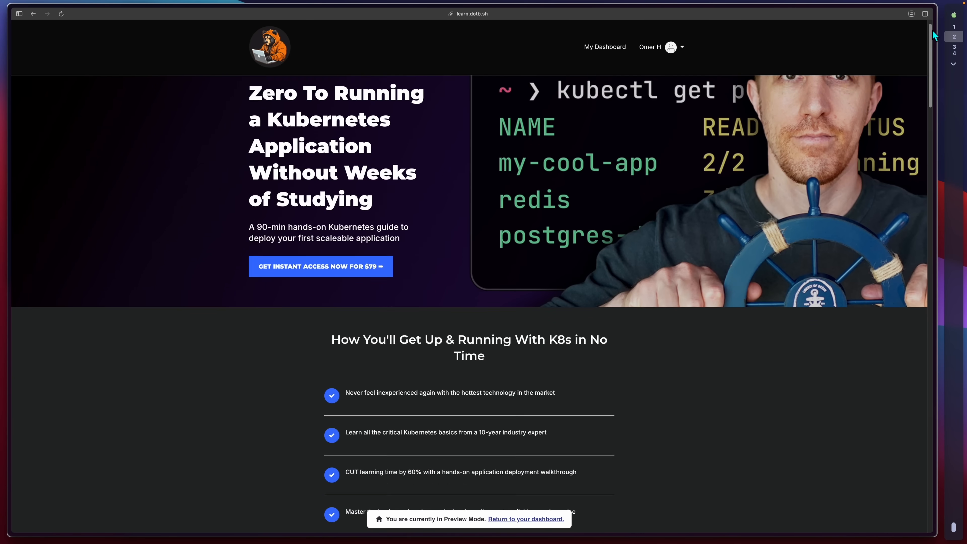
scroll("down", 3)
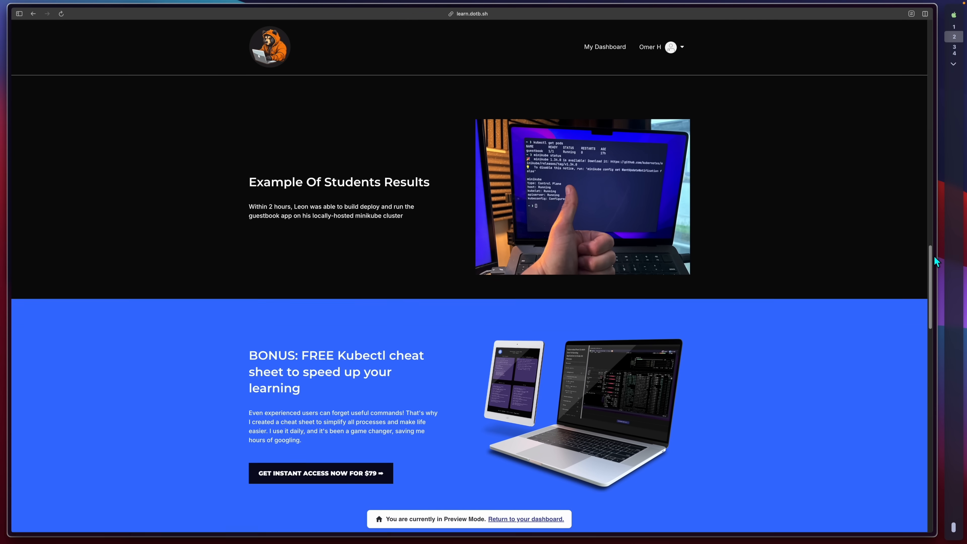
scroll("down", 3)
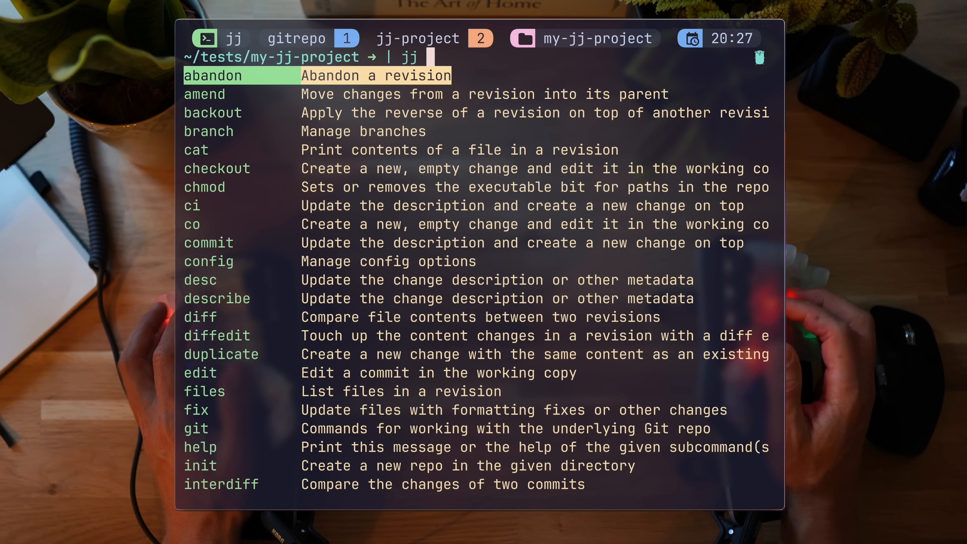
key("Down")
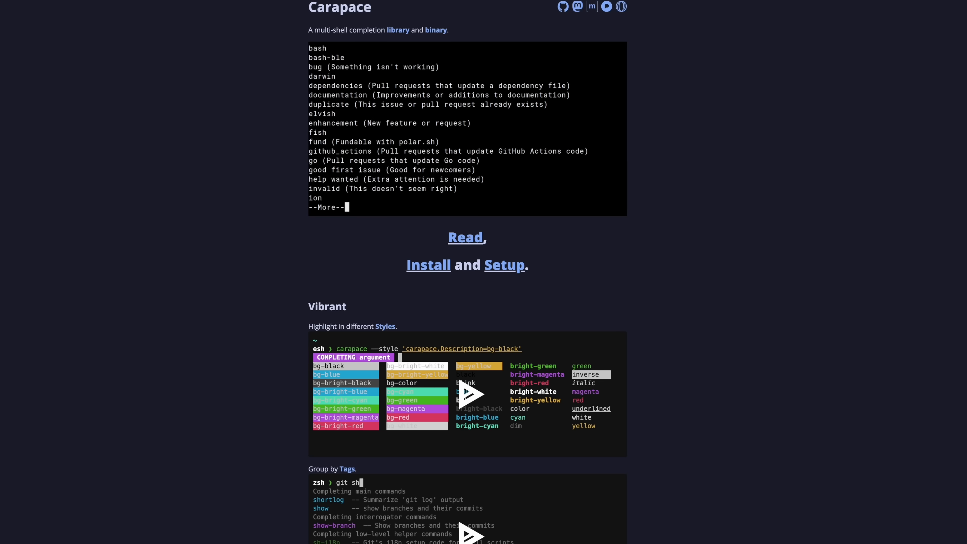
scroll("down", 3)
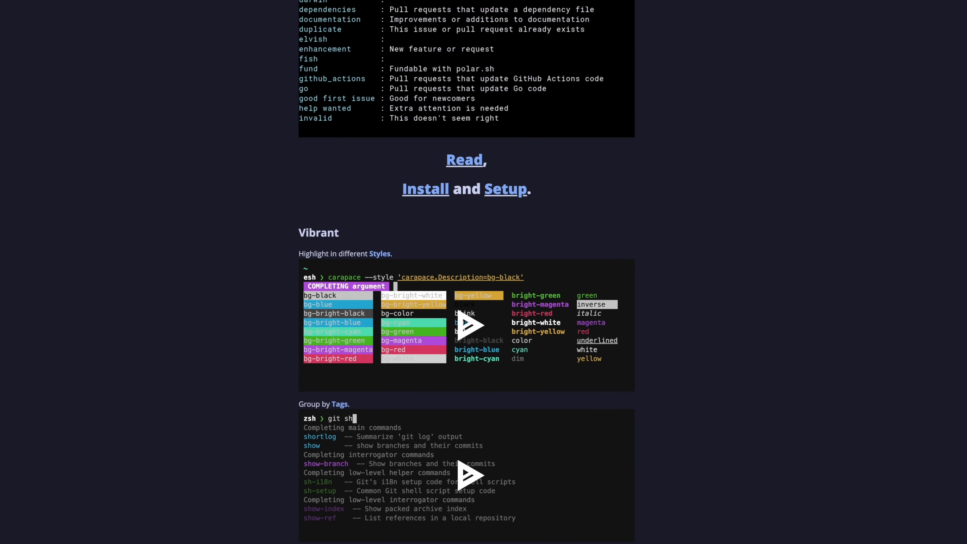
scroll("down", 3)
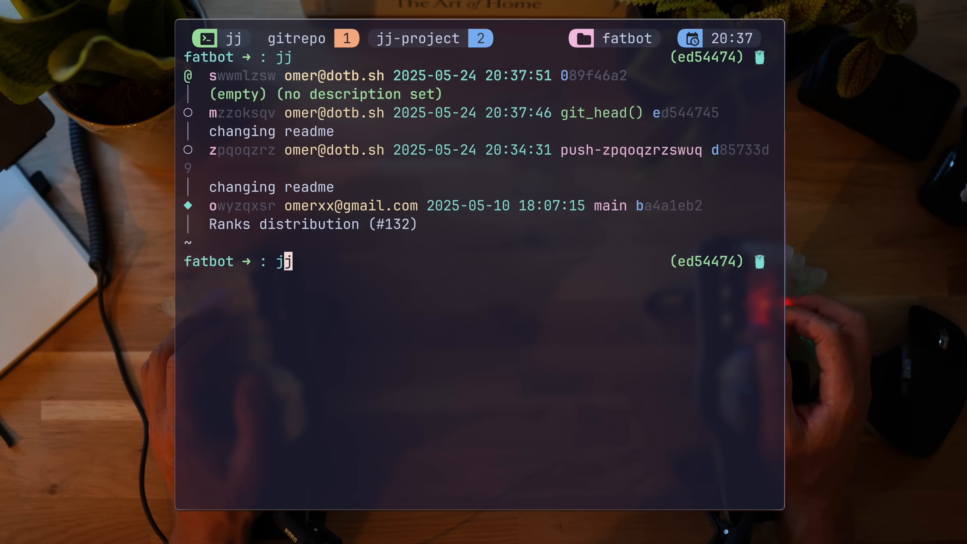
Step: Commit "changing readme", push it as a new bookmark, and follow the GitHub pull-request link
type("commit -m \"changing readme\"")
type("jj git push -c @-")
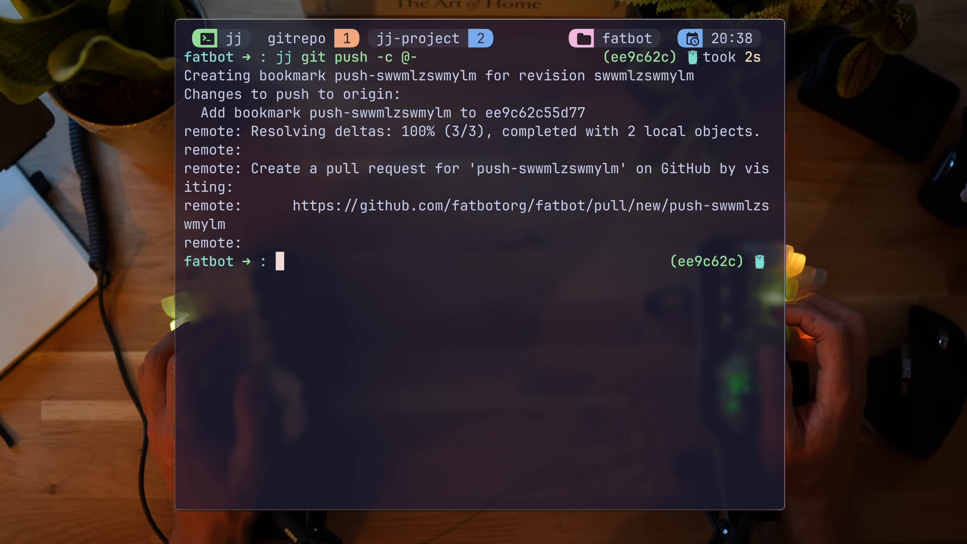
mouse_move(621, 206)
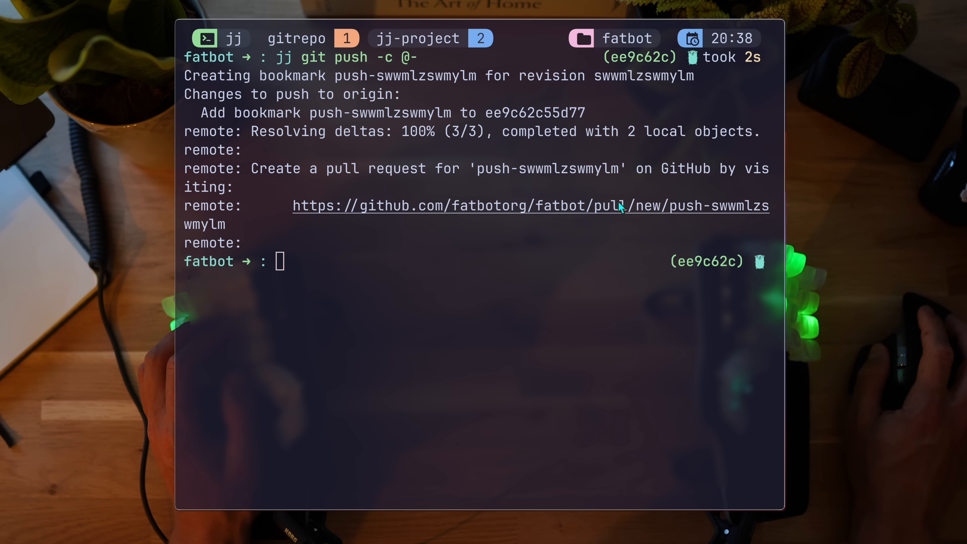
left_click(529, 206)
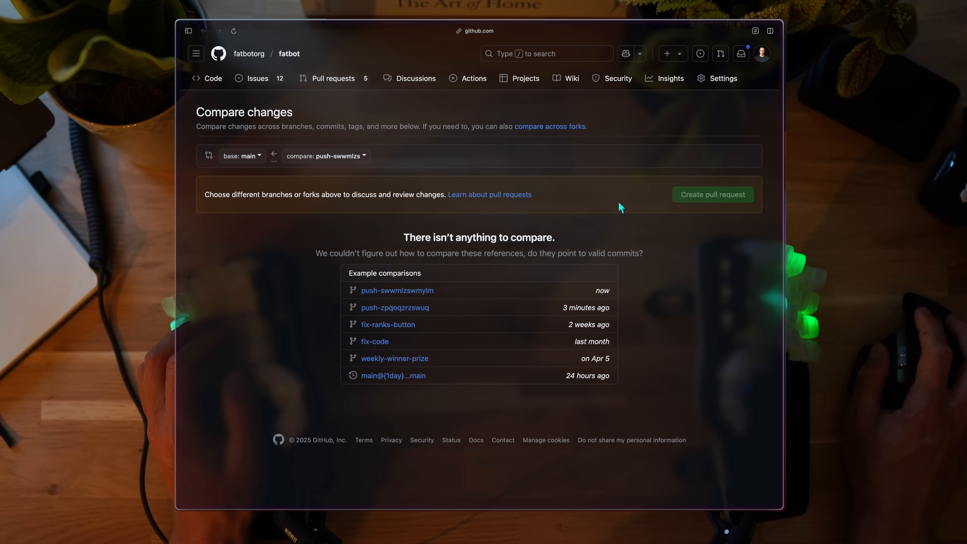
mouse_move(493, 166)
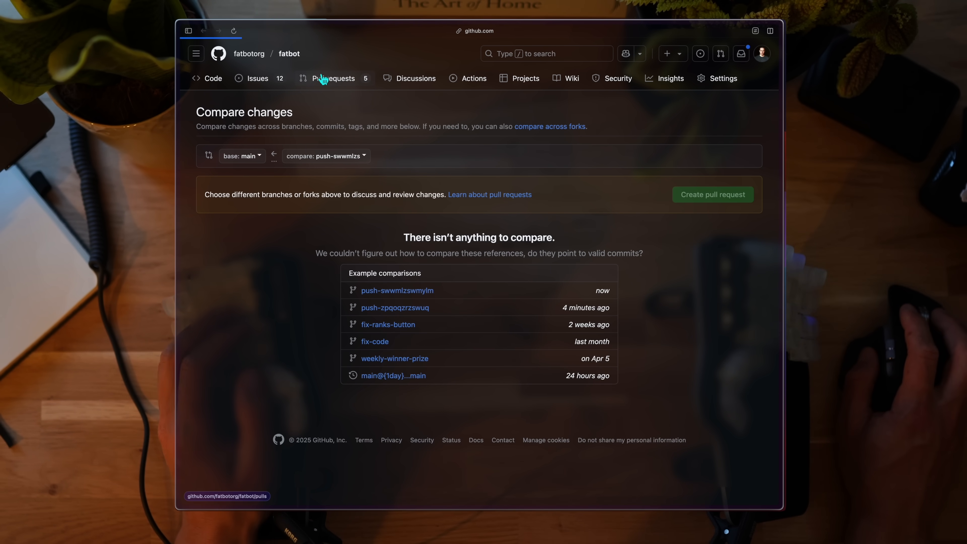
Step: Return to the fatbot repository overview and view the push-zpqoqzrzswuq branch
left_click(212, 78)
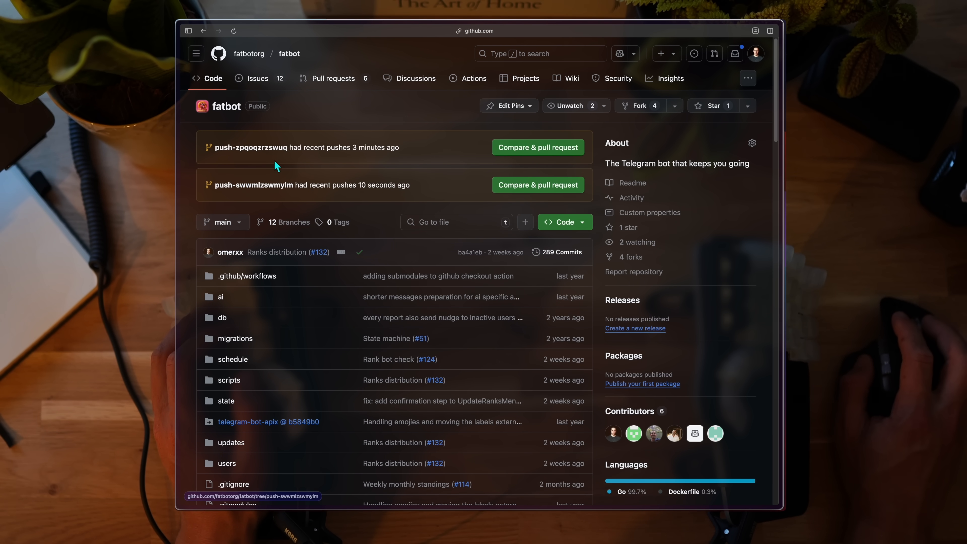
left_click(251, 148)
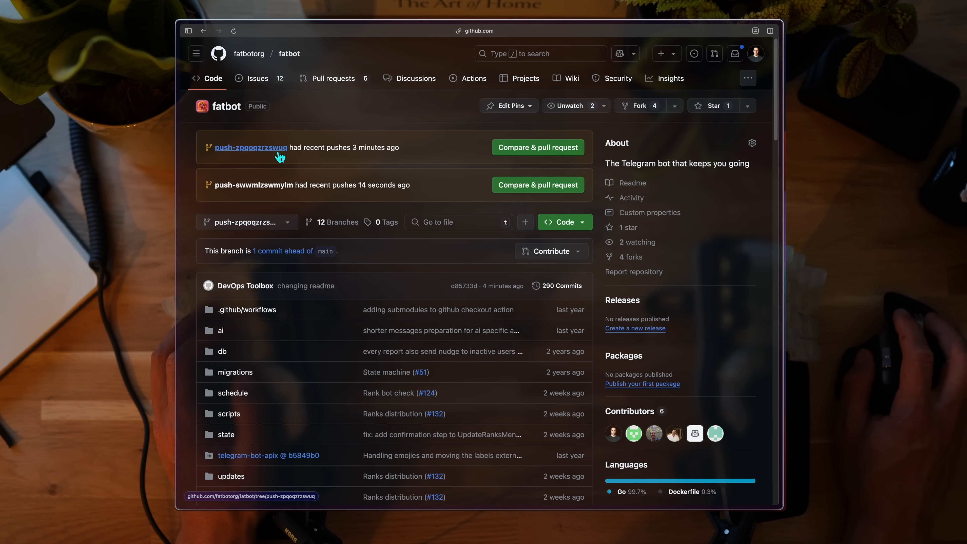
mouse_move(411, 247)
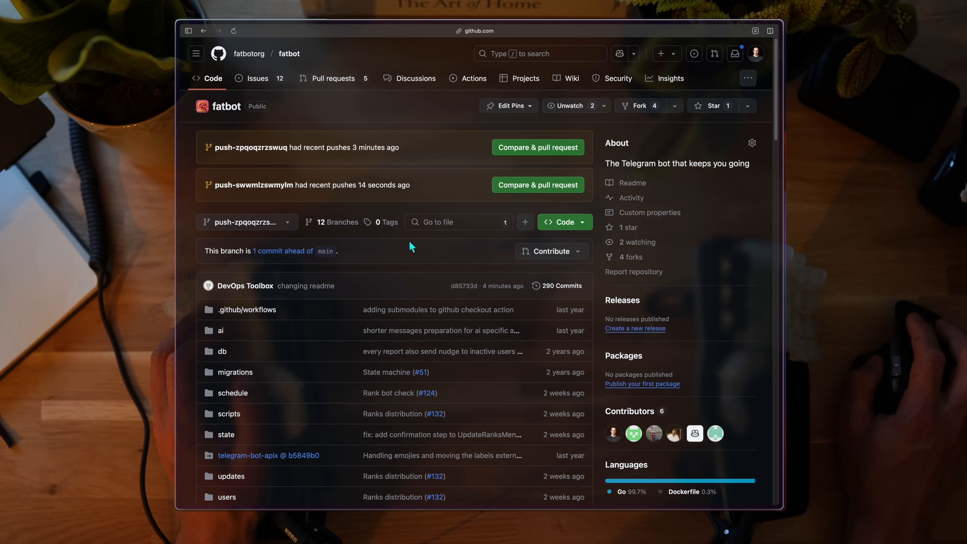
mouse_move(323, 293)
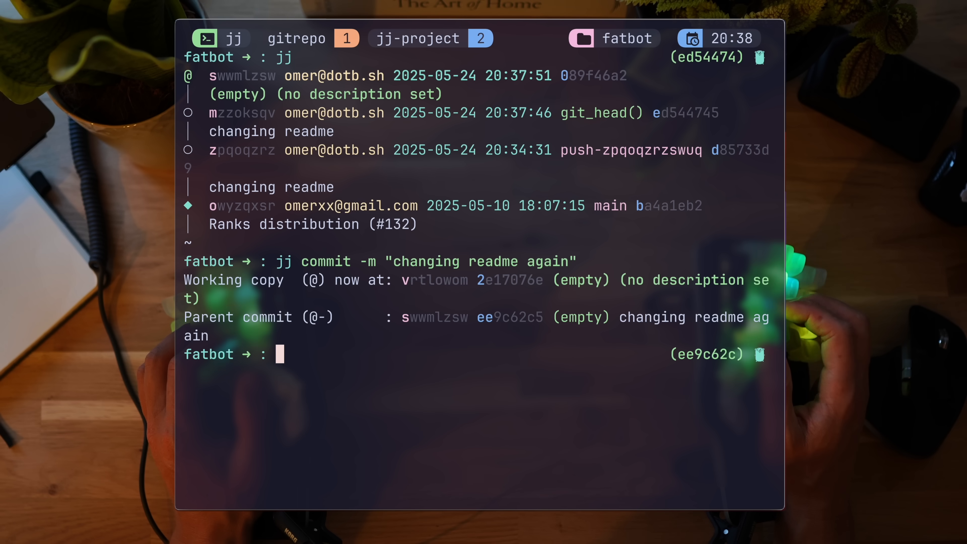
Step: Push the previous change to GitHub with jj git push -c @-
type("jj git push -c @-")
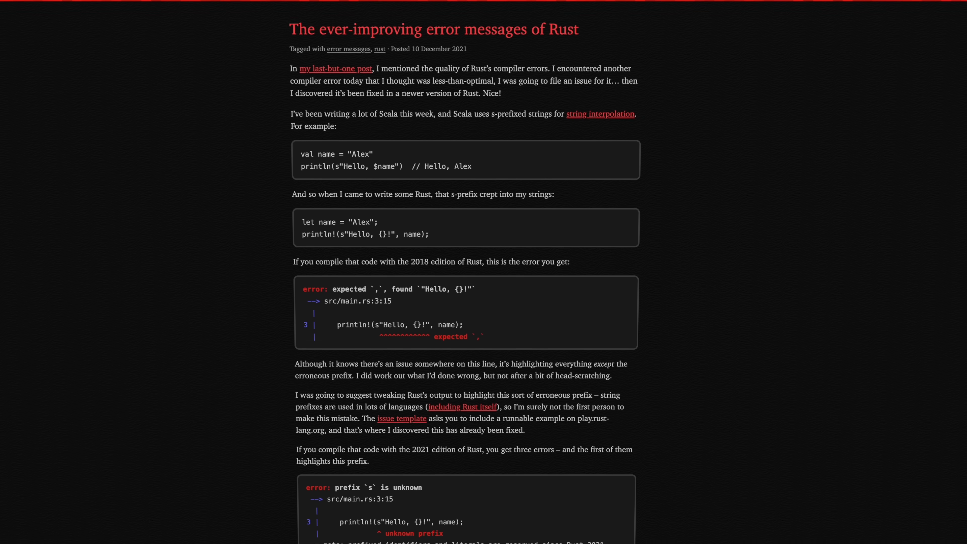
scroll("down", 3)
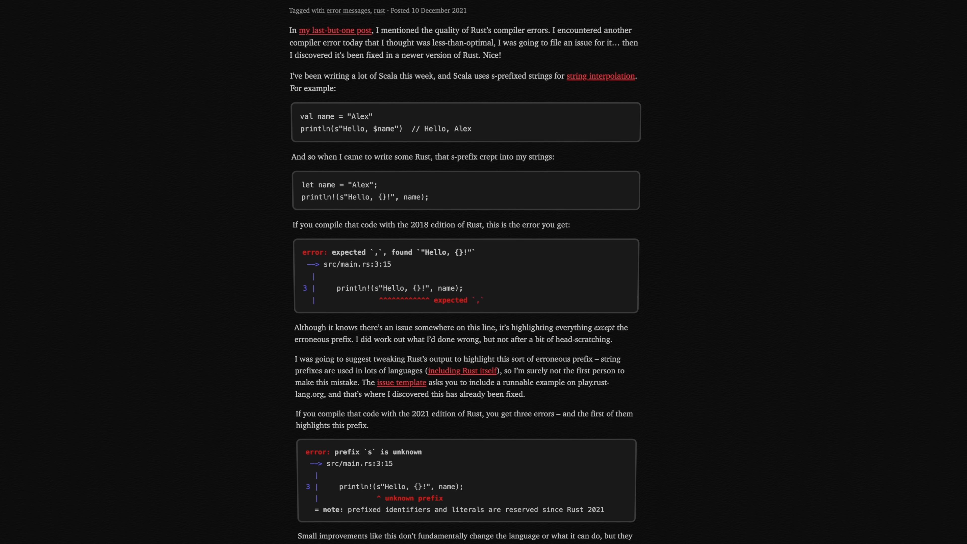
scroll("down", 3)
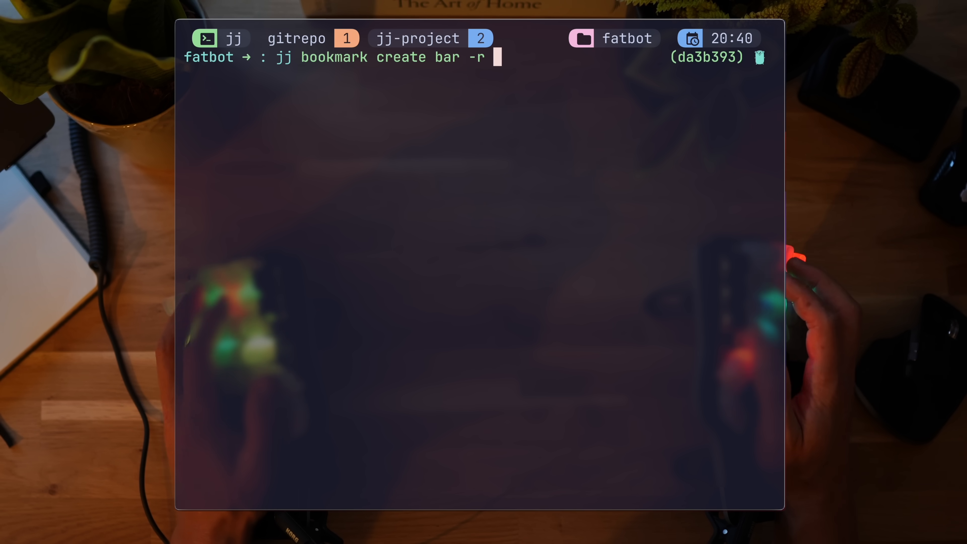
Step: Create the bar bookmark on the previous change with jj bookmark create bar -r @-
type("@-")
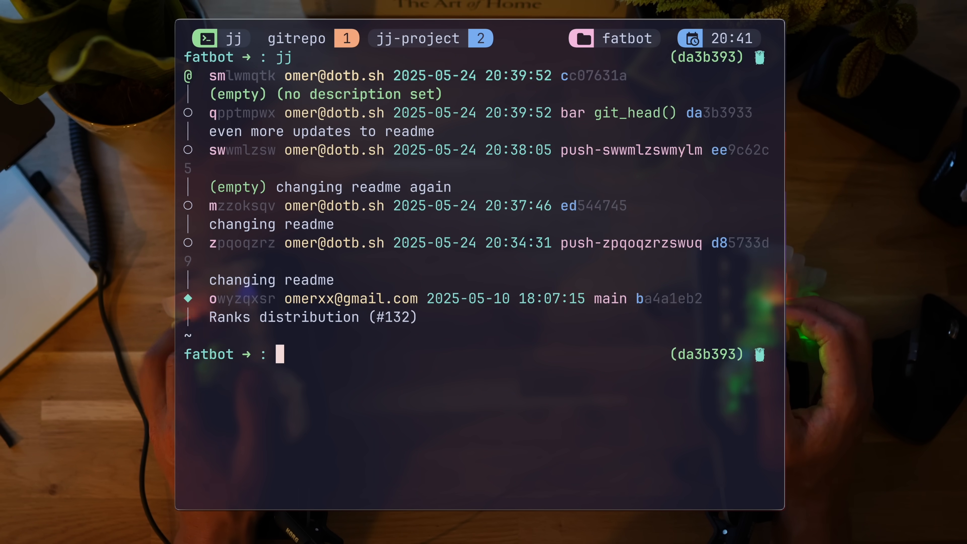
type("jj bookmark create bar -r @-")
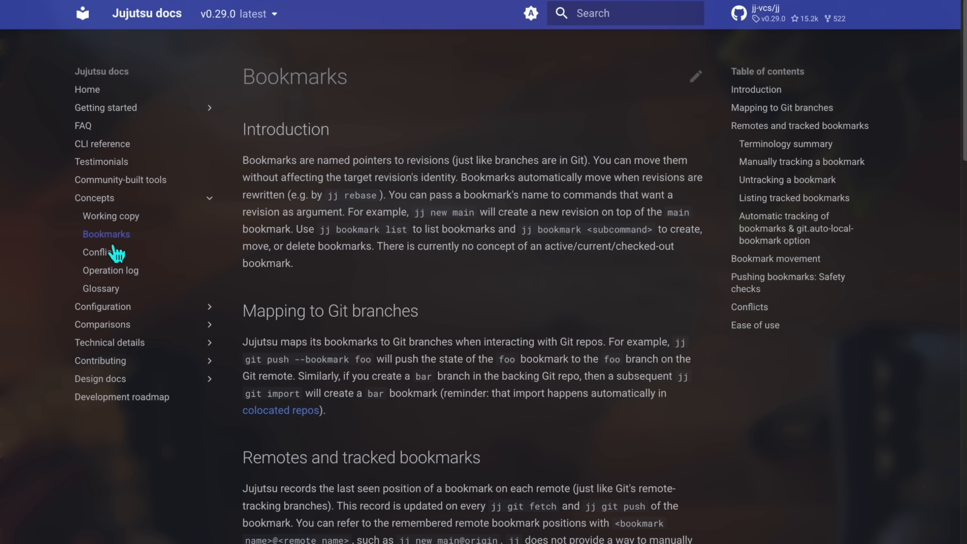
mouse_move(474, 183)
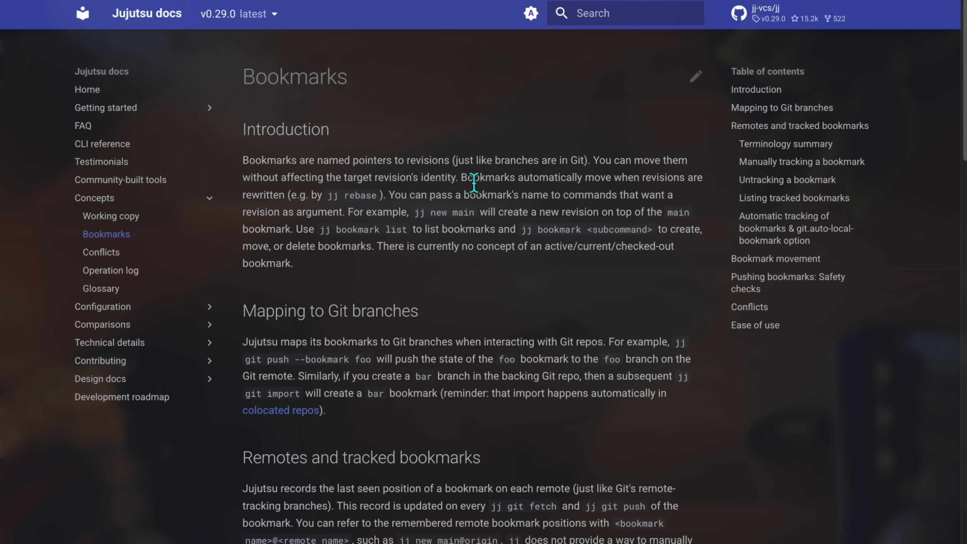
mouse_move(608, 261)
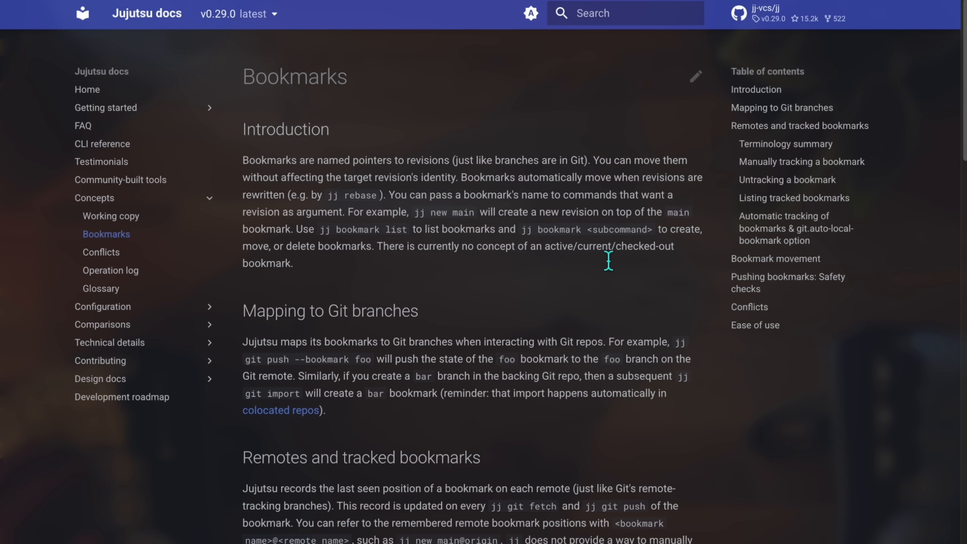
mouse_move(496, 333)
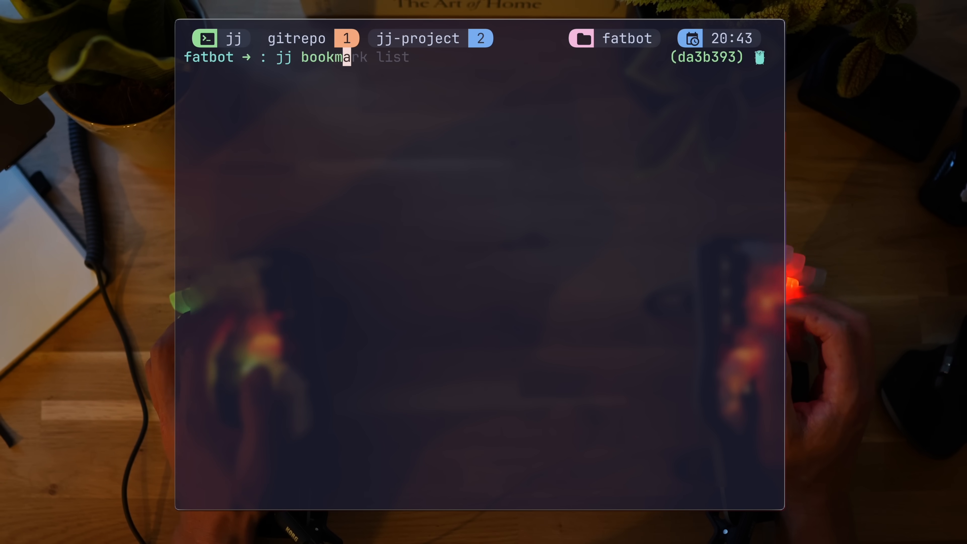
Step: List tracked bookmarks, untrack push-zpqoqzrzswuq, and set $env.EDITOR to nvim
type("--tra")
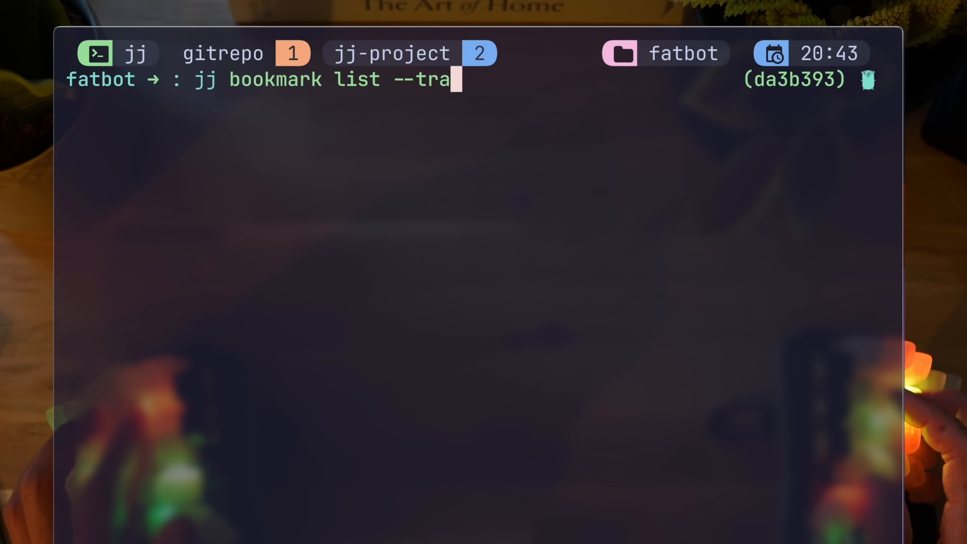
key("Enter")
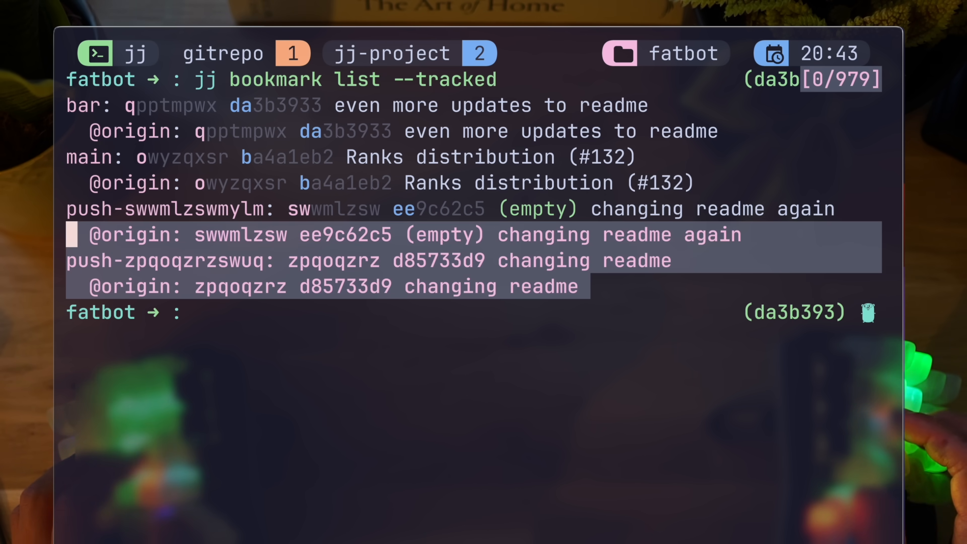
type("jj bookmark untrack push-zpqoqzrzswuq")
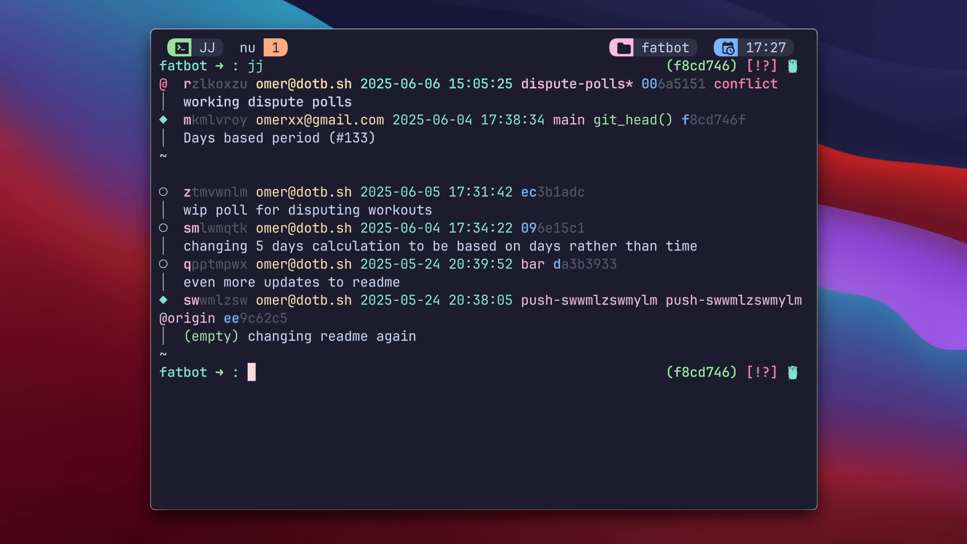
type("$env.EDITOR = \"nvim\"")
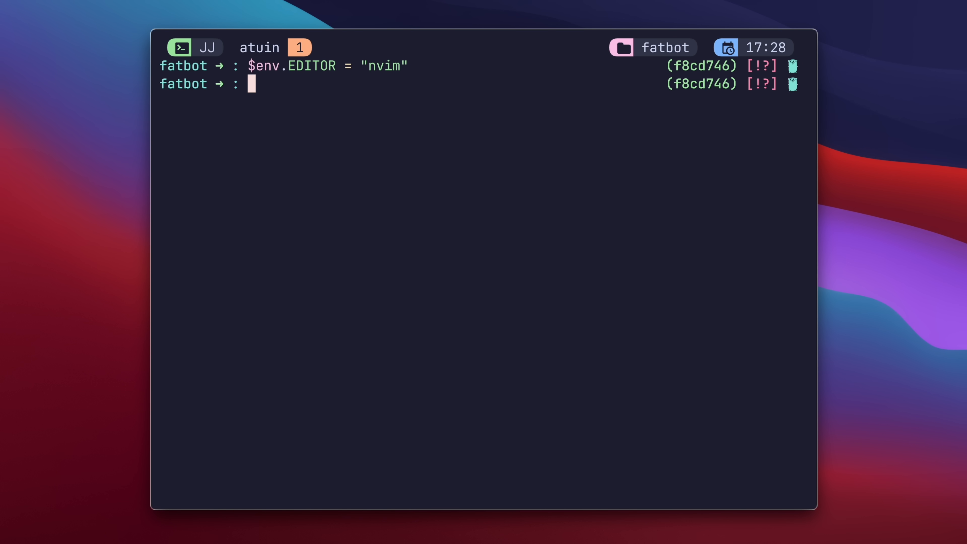
Step: Attempt jj resolve, which fails with a UTF-8 error, then check jj status for conflicts
type("jj resolve")
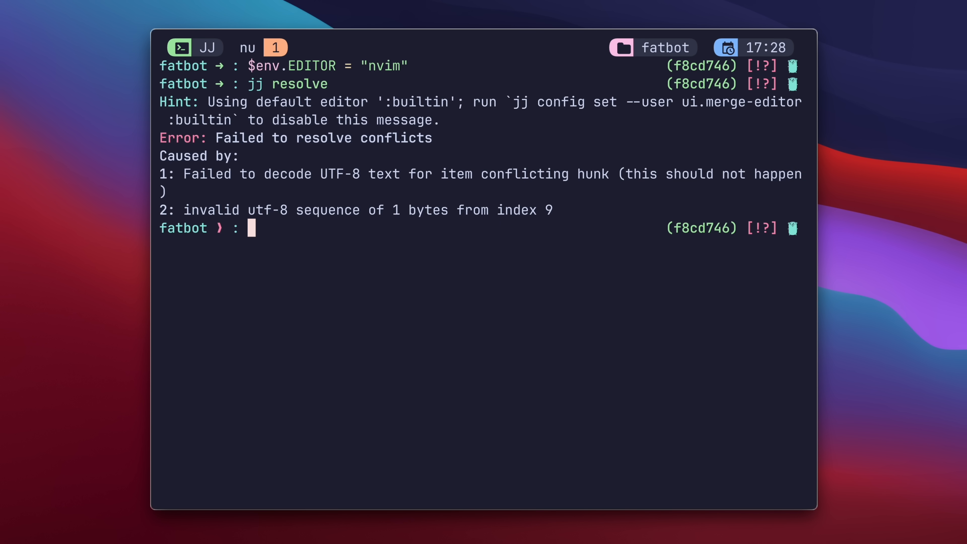
type("jj st")
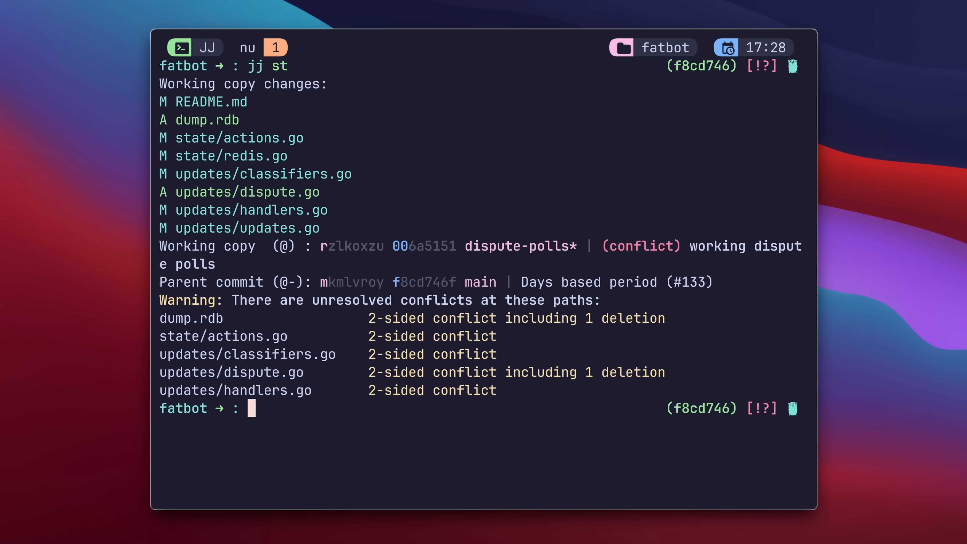
Step: Delete the conflicting dump.rdb file and launch Neovim on state/actions.go
type("rm dump.rdb")
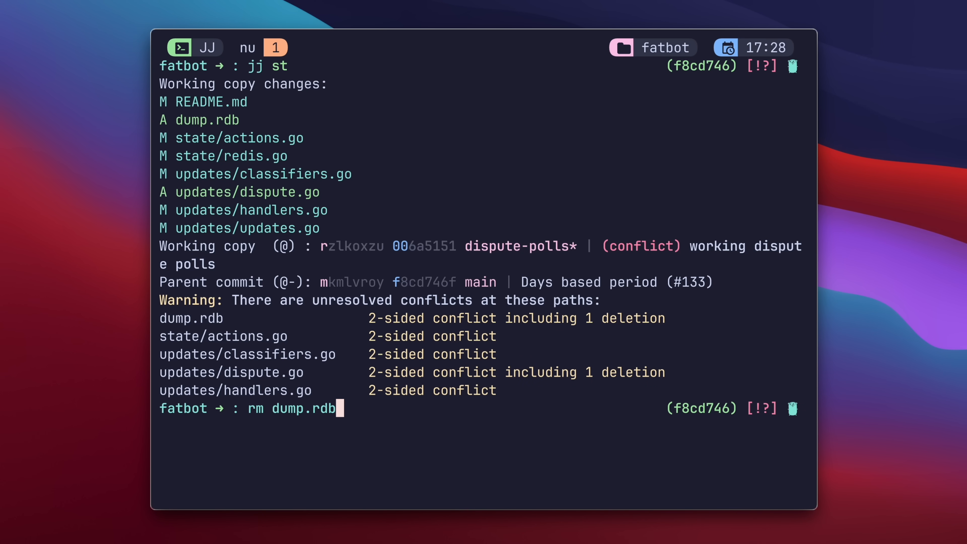
key("Enter")
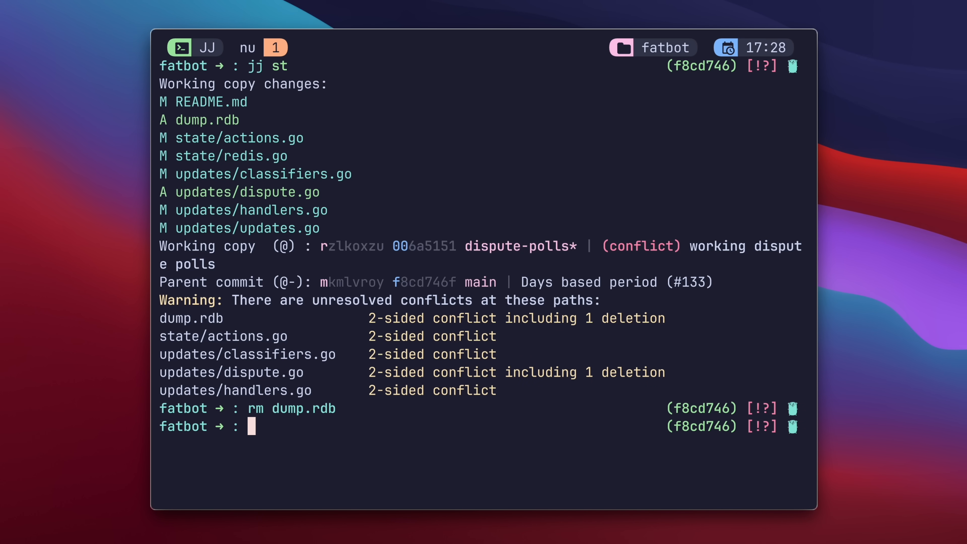
type("nvim")
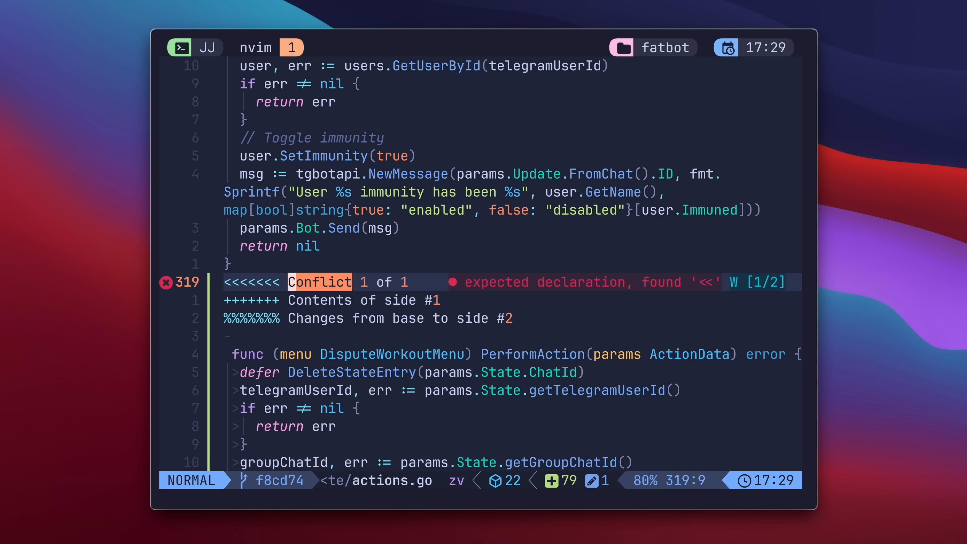
Step: Quit Neovim with :q and return to the shell
type(":q")
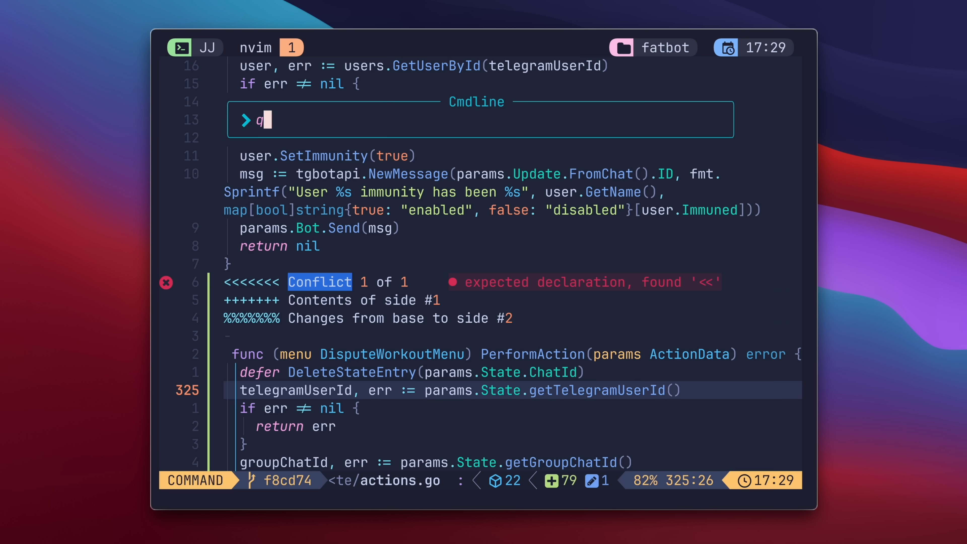
key("Enter")
type("jj resolve state/")
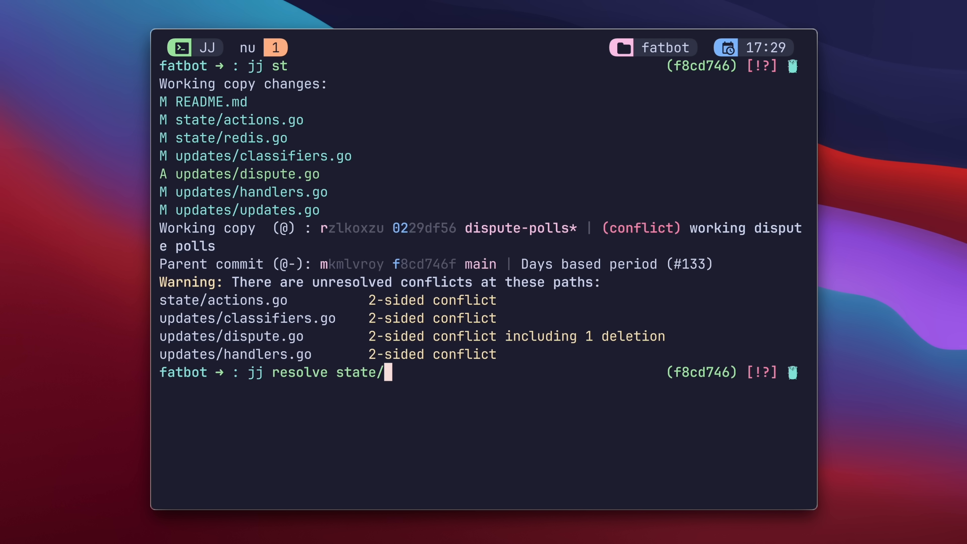
Step: Resolve state/actions.go in the builtin merge tool, unfolding the file to pick the conflicting lines
key("enter")
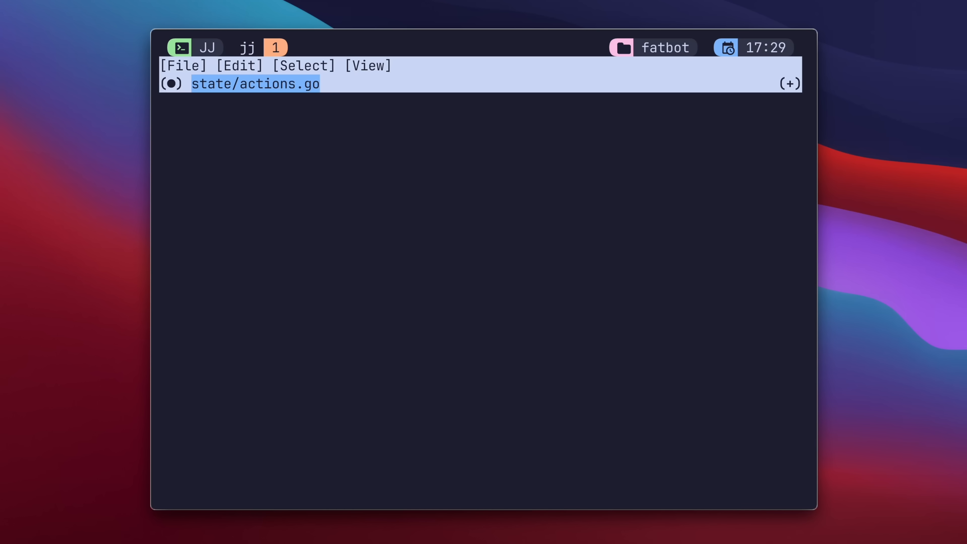
left_click(366, 65)
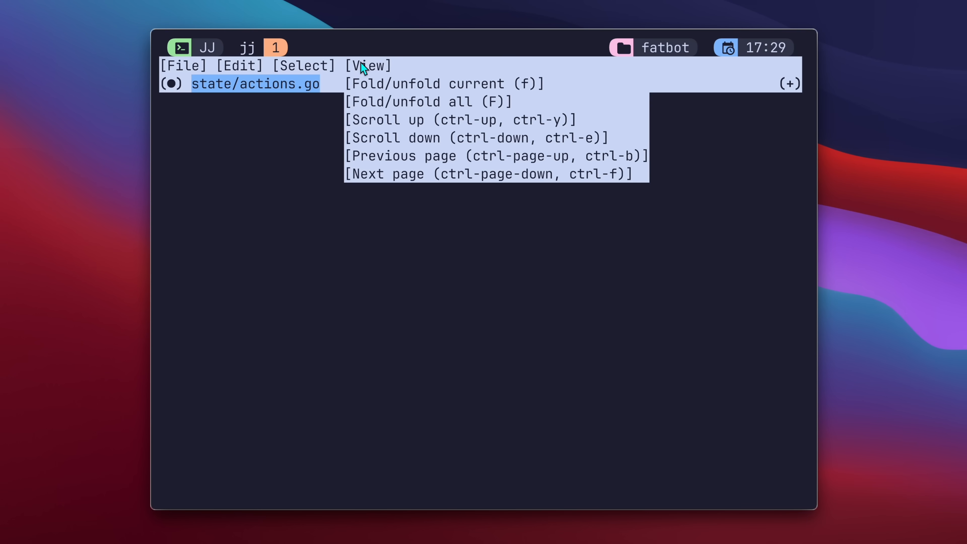
left_click(369, 66)
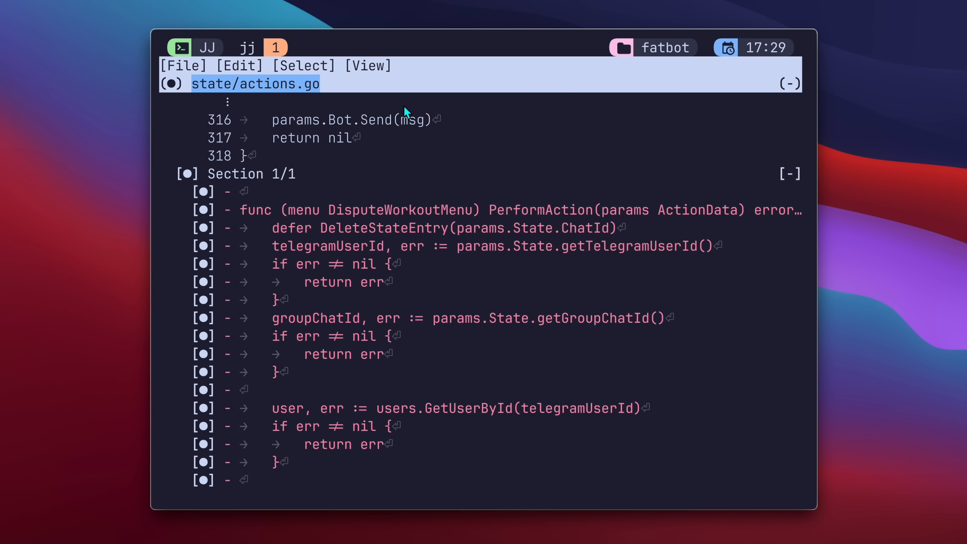
mouse_move(307, 98)
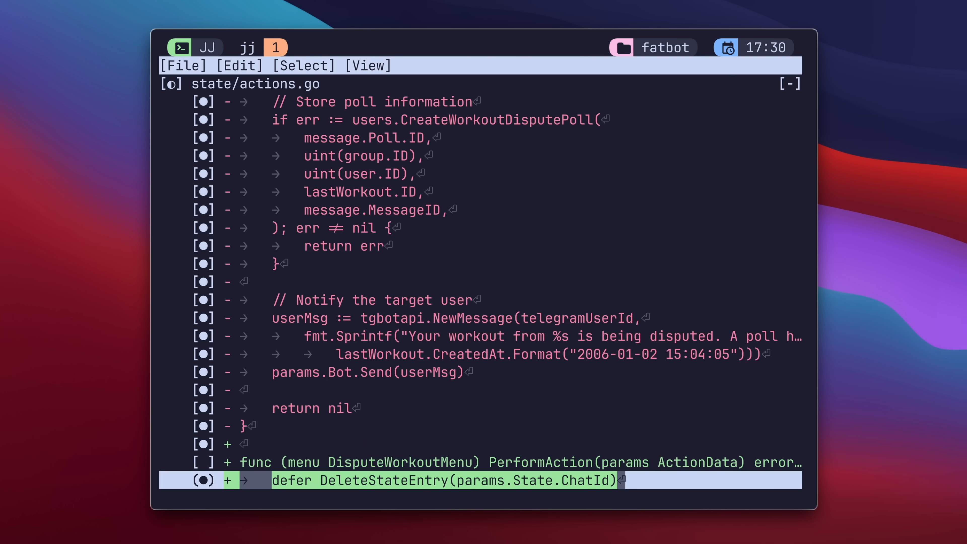
scroll("down", 3)
type("jj resolve")
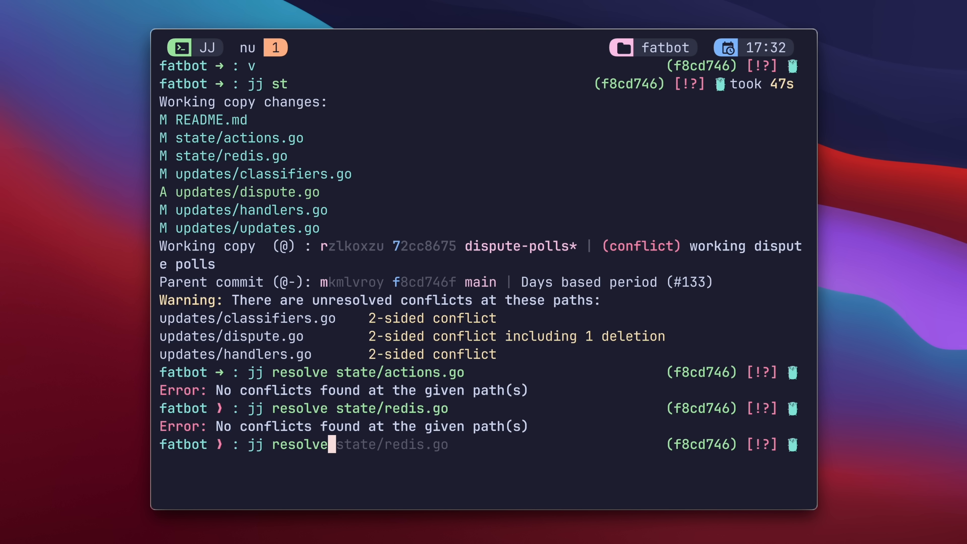
Step: Resolve updates/classifiers.go in the merge tool, keeping the added poll-handling lines
type("upda")
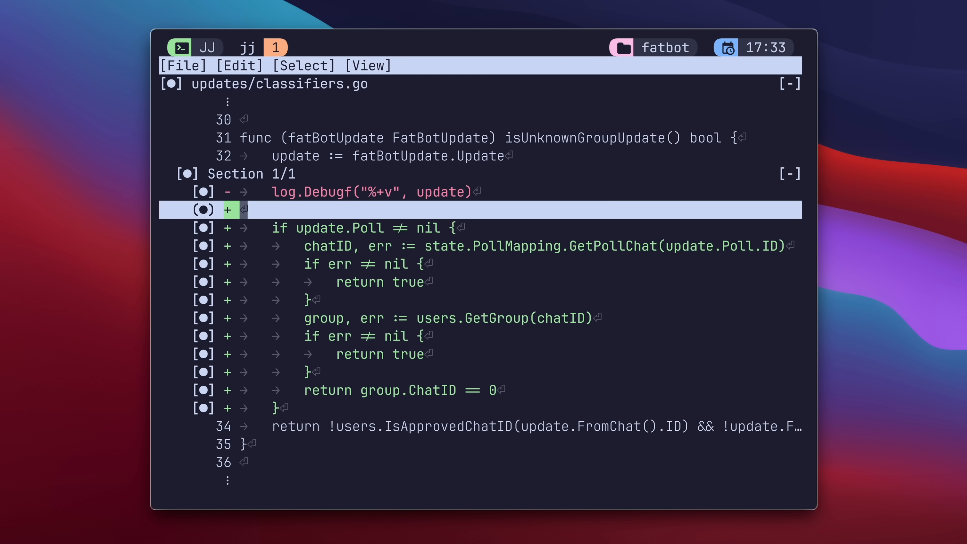
left_click(186, 66)
type("jj res")
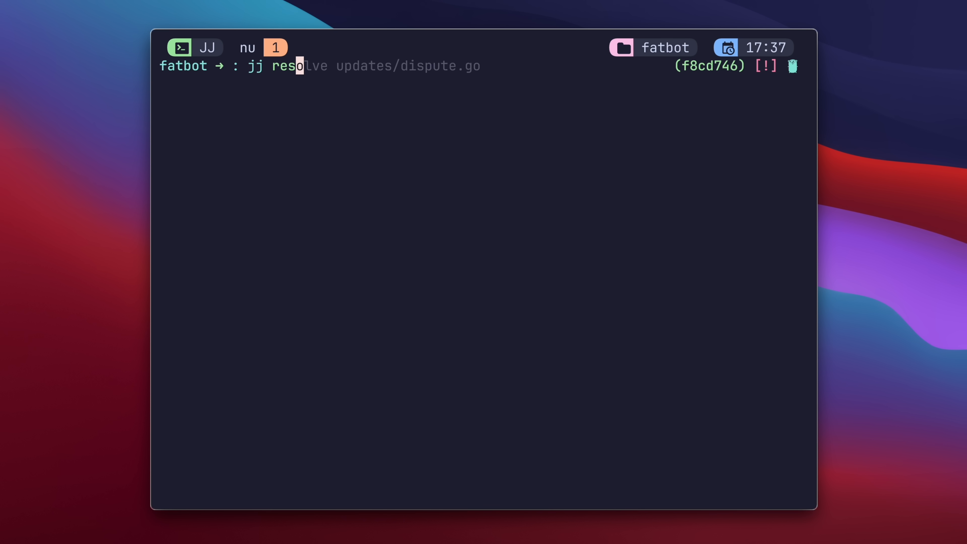
Step: Check the log and jj git push dispute-polls, force-updating PR #134 to fe1d17a
key("Enter")
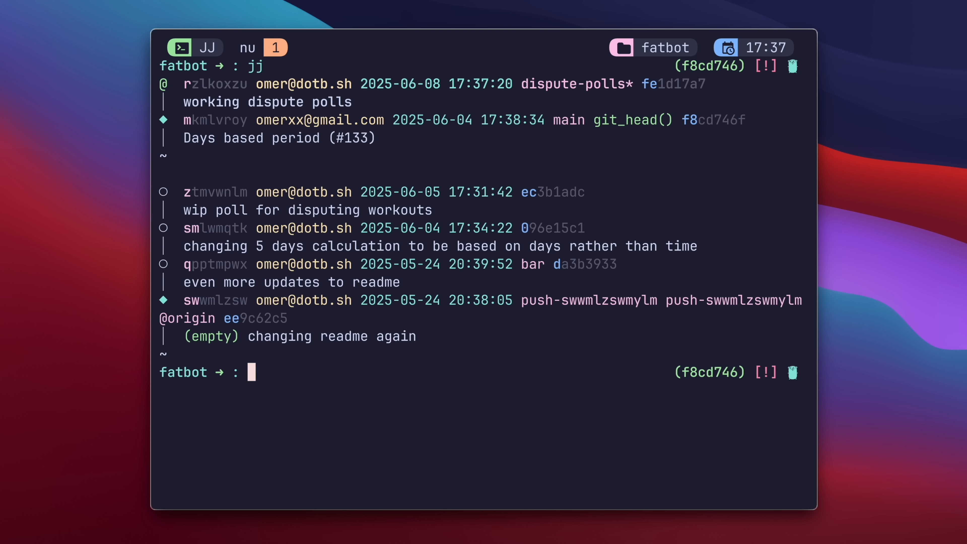
type("jj")
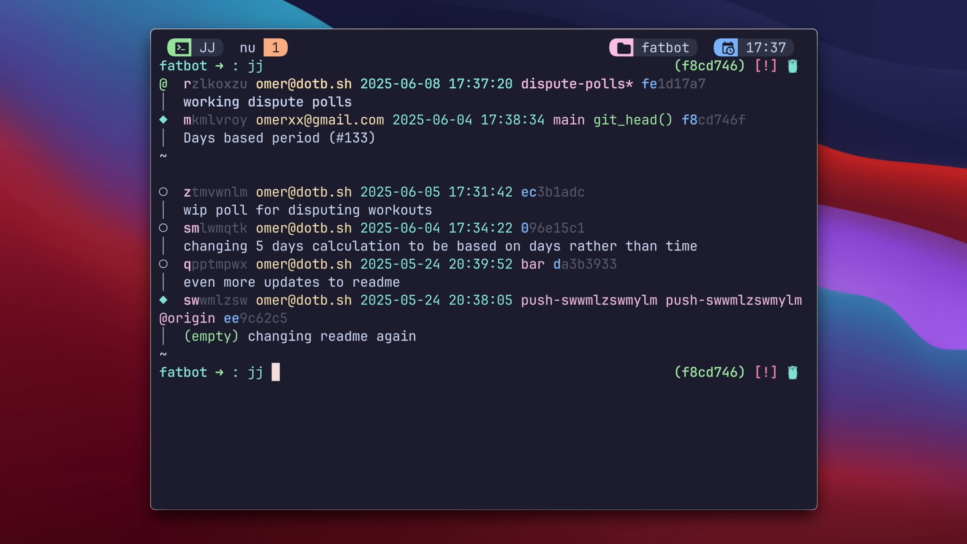
type("git push")
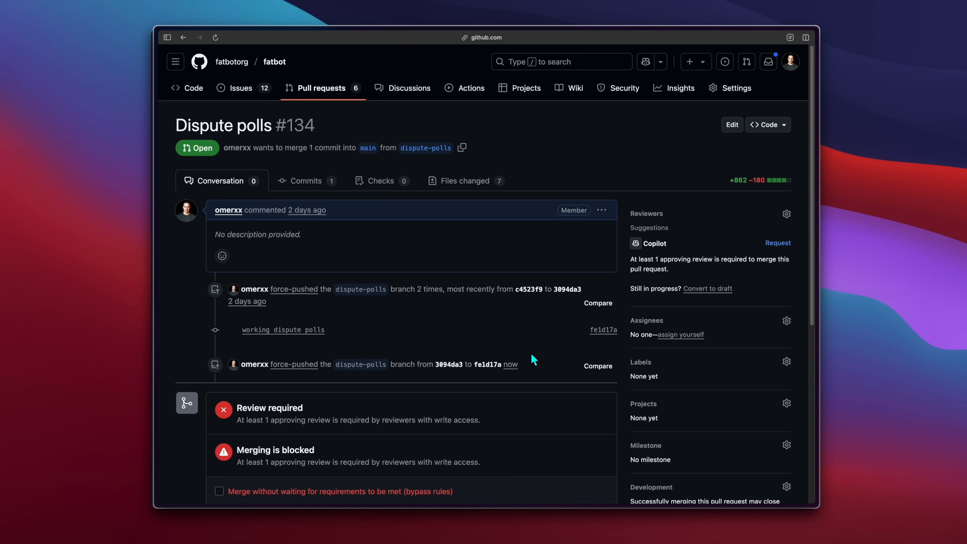
scroll("down", 3)
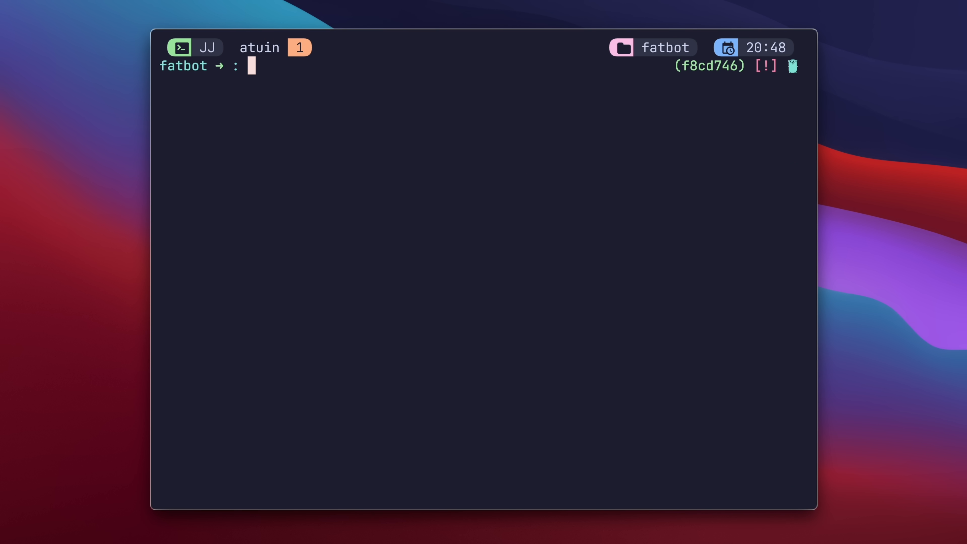
Step: Create an empty "making changes" change atop dispute-polls, then jj edit back onto dispute-polls
type("jj")
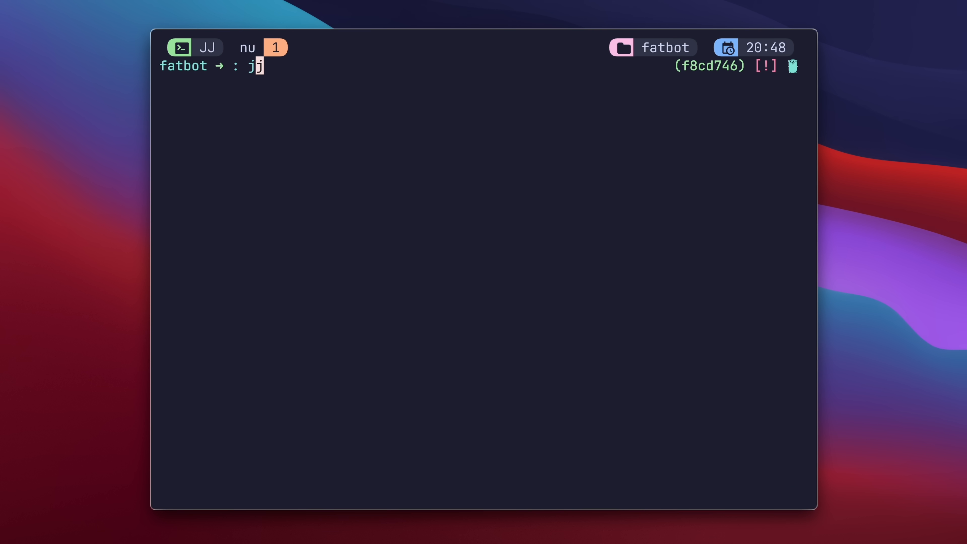
key("Enter")
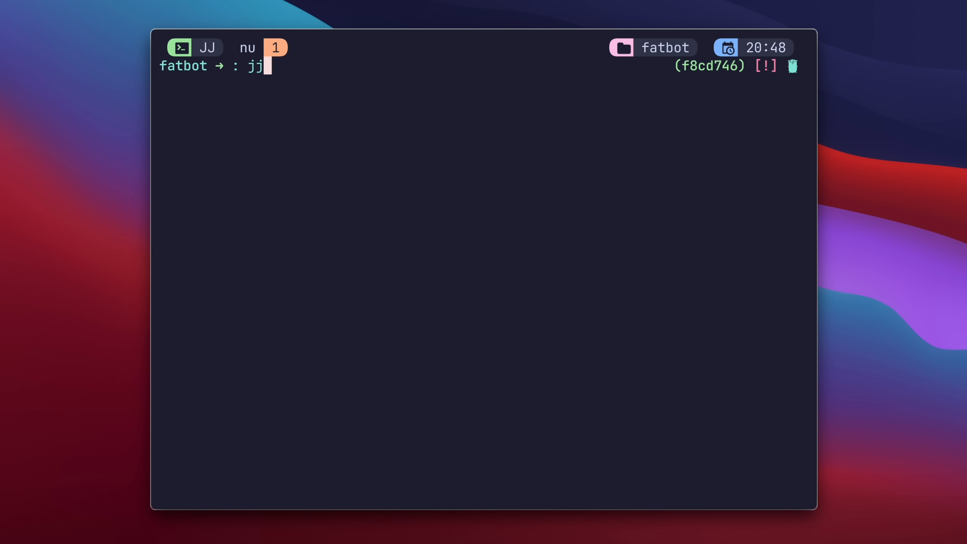
type("new -m \"making changes\"")
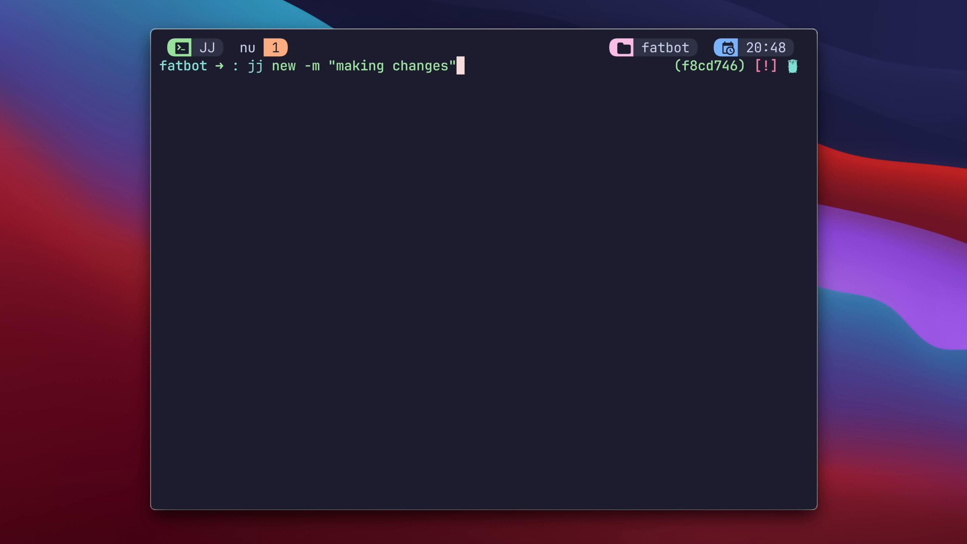
key("Enter")
type("jj")
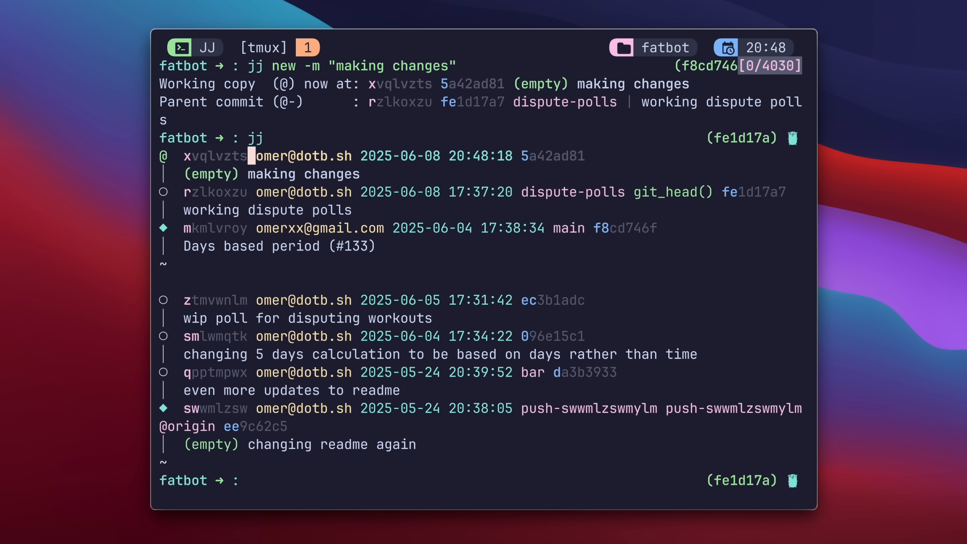
left_click_drag(247, 156, 660, 228)
type("jj e")
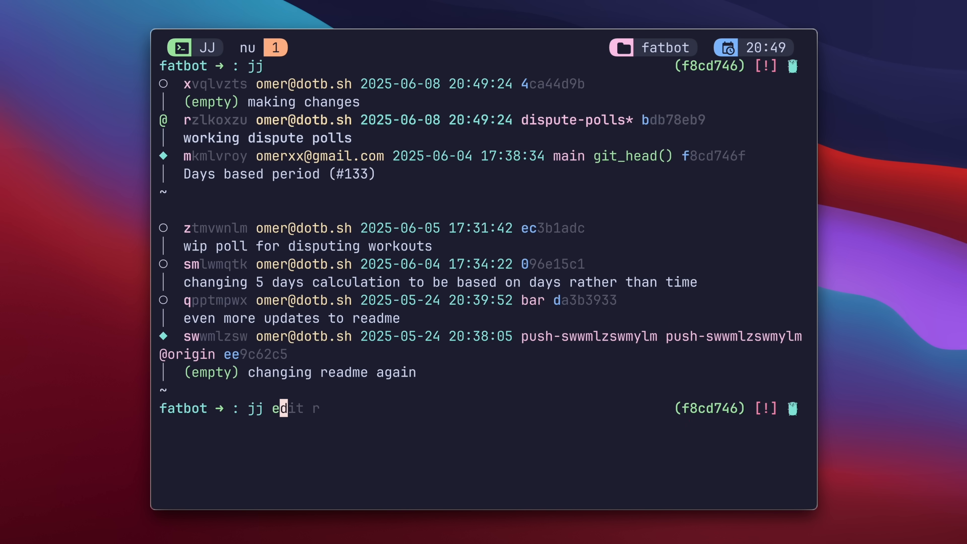
Step: Add log.Fatalf("some other err", err) to initViper in main.go, then jj edit x onto making changes
type("x")
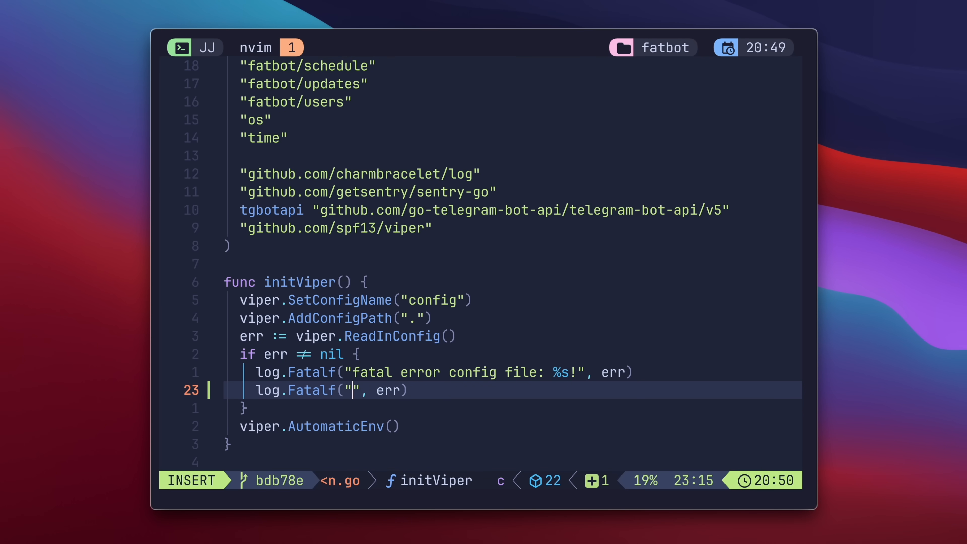
type("some other err")
type("jj edit x")
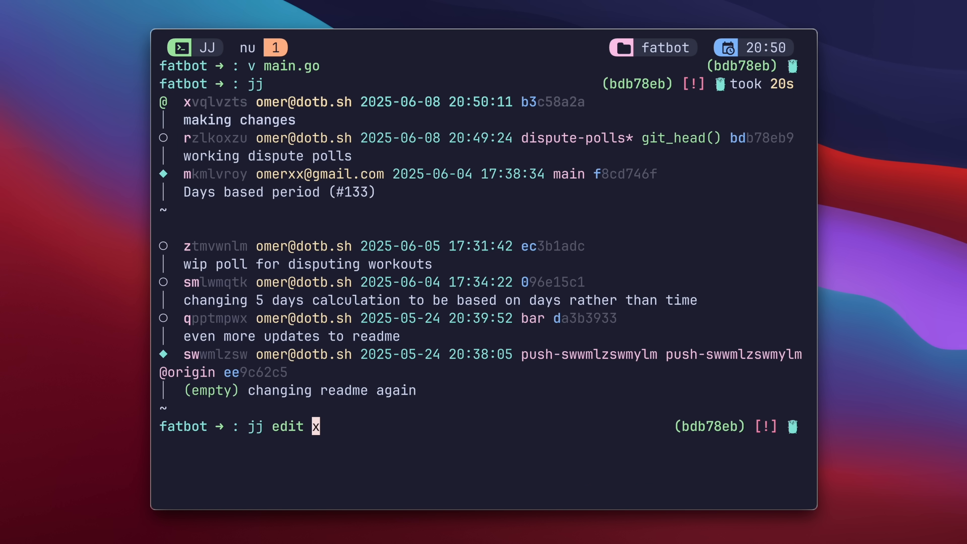
key("Enter")
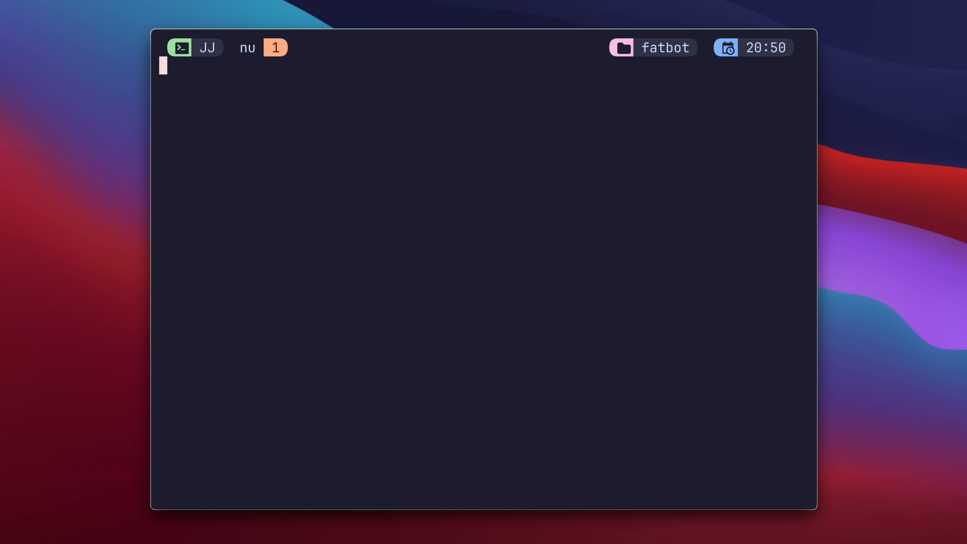